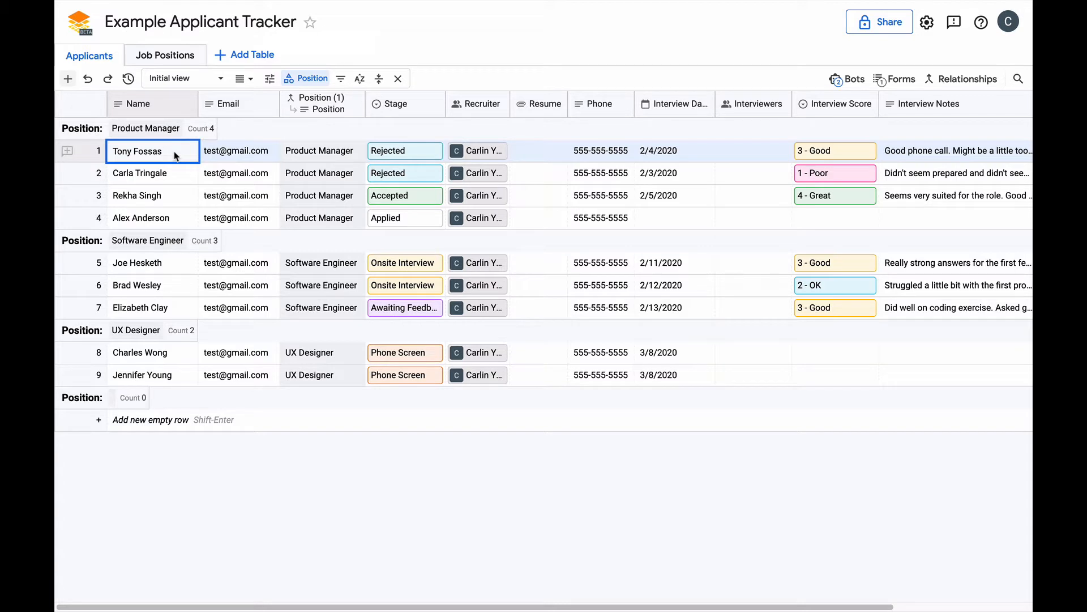
pyautogui.moveTo(175, 23)
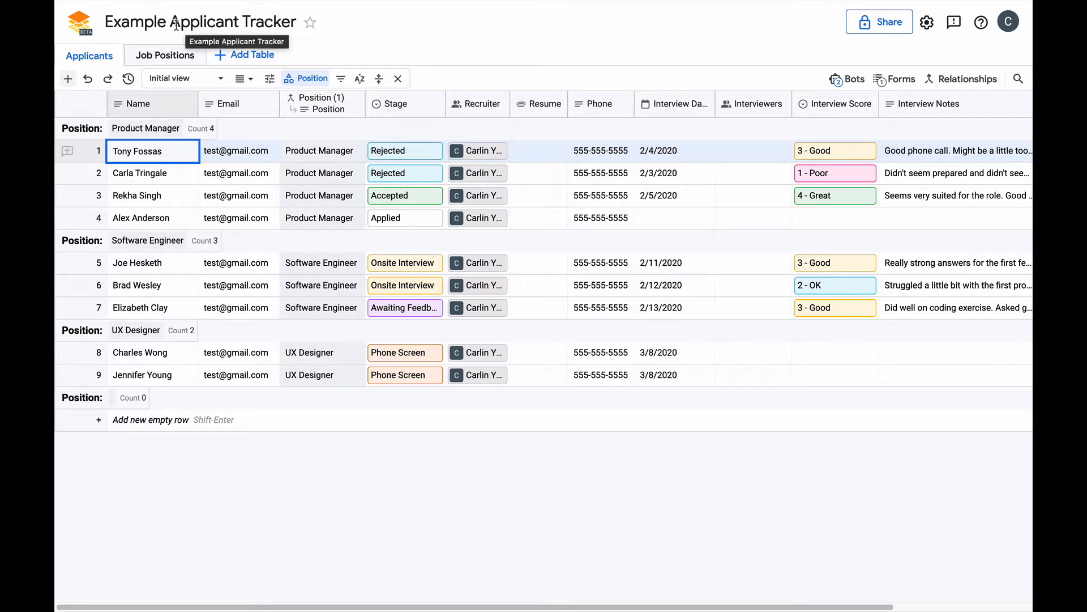
pyautogui.moveTo(166, 251)
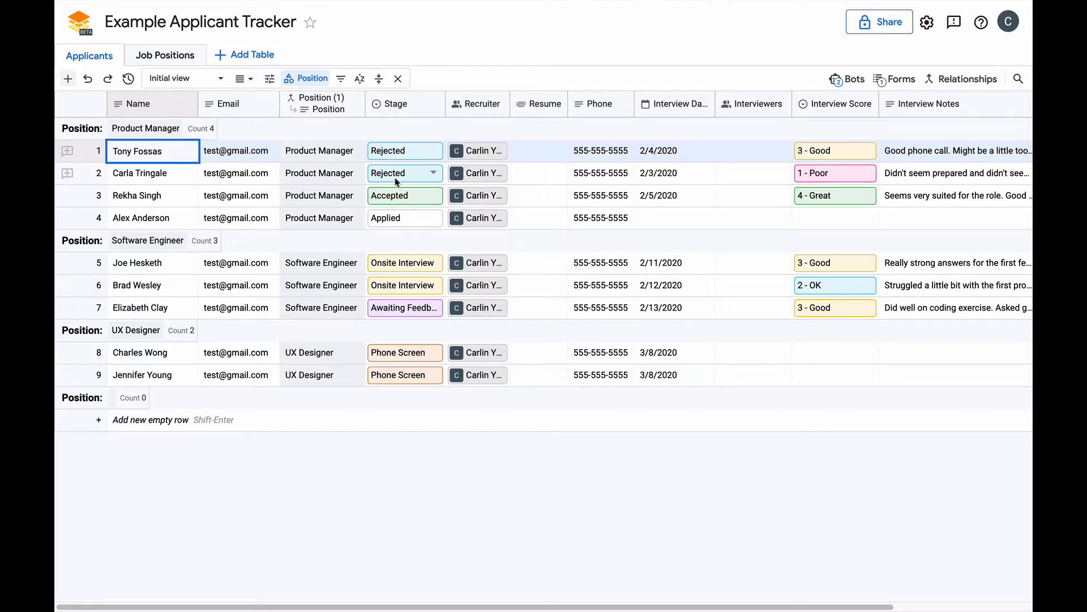
pyautogui.click(405, 218)
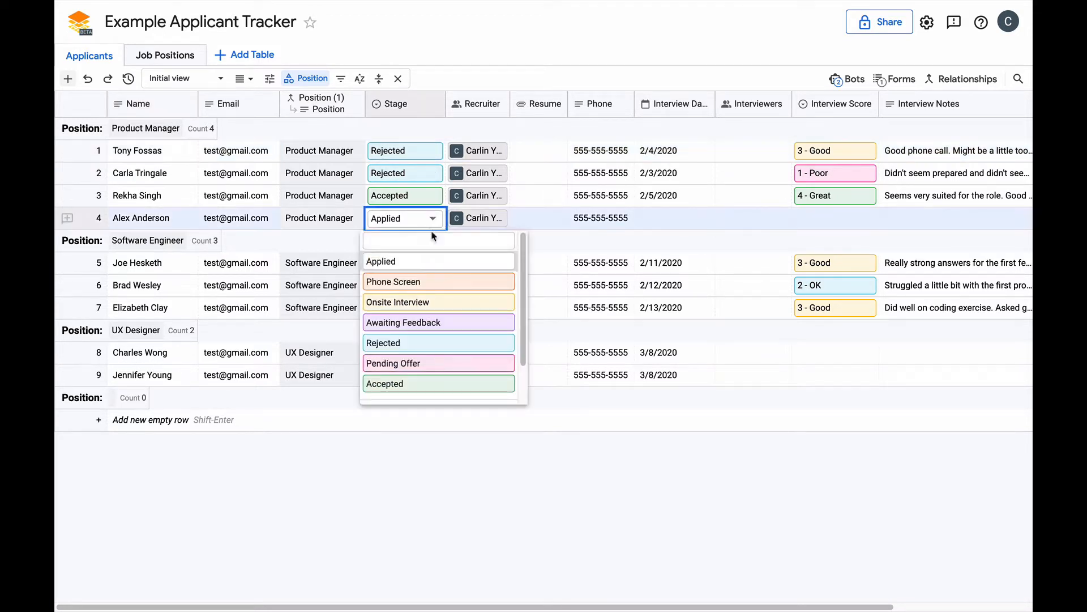
pyautogui.click(393, 281)
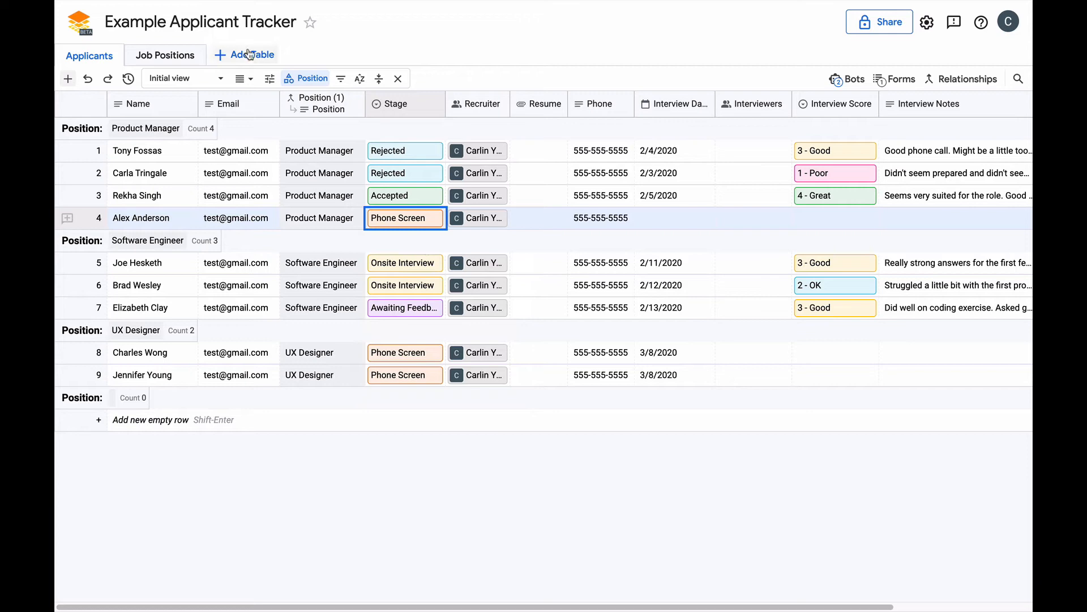
# Create the Change log table with Candidate, Updated stage, Updater and a timestamp When column, with no blank rows
pyautogui.click(244, 55)
pyautogui.write('Change l')
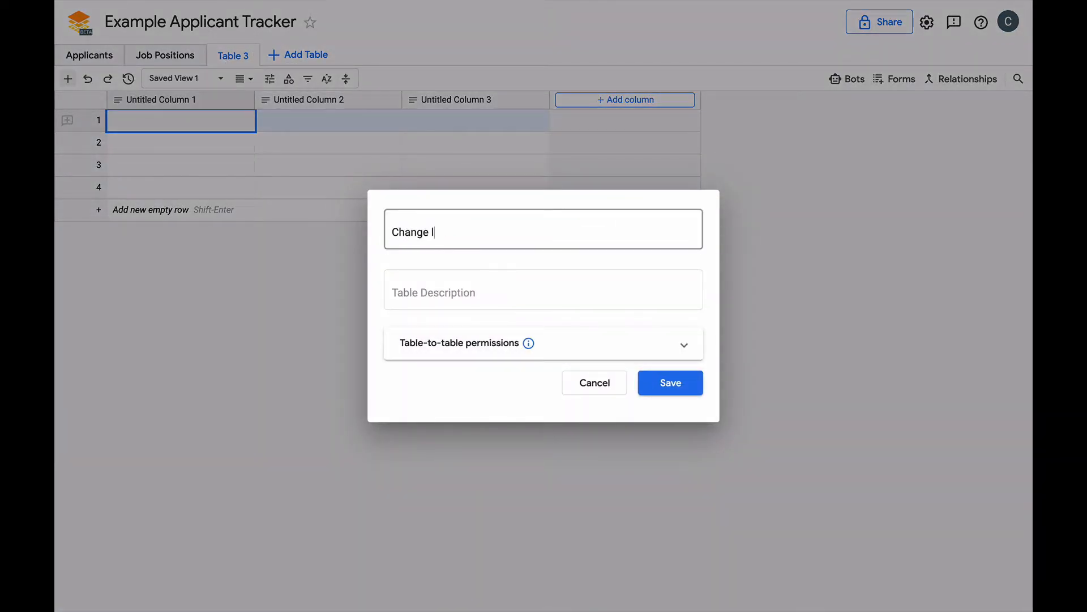
pyautogui.click(668, 382)
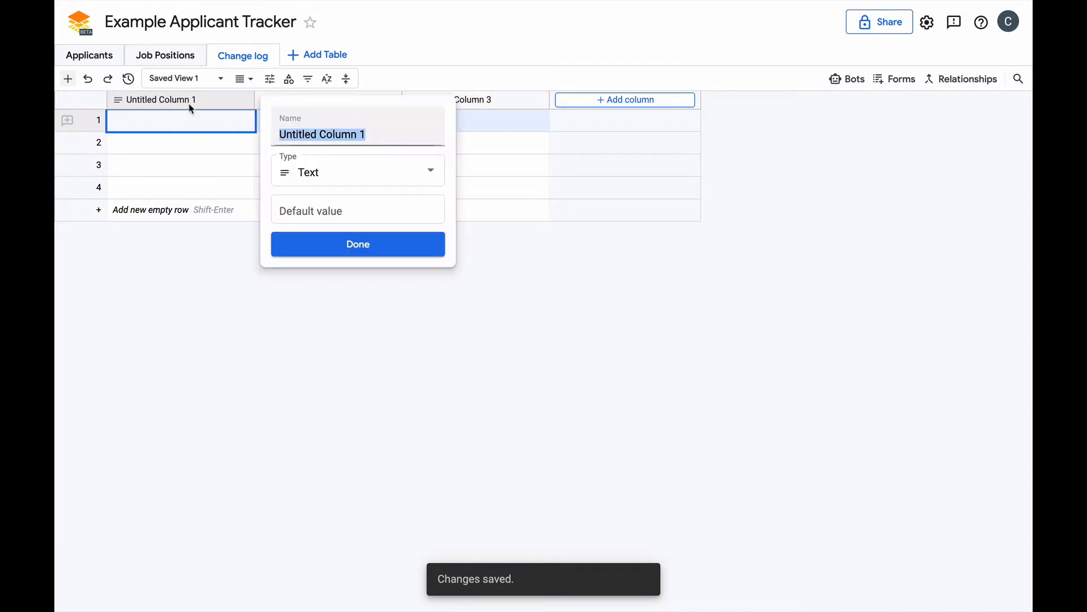
pyautogui.write('Updated stage')
pyautogui.write('When')
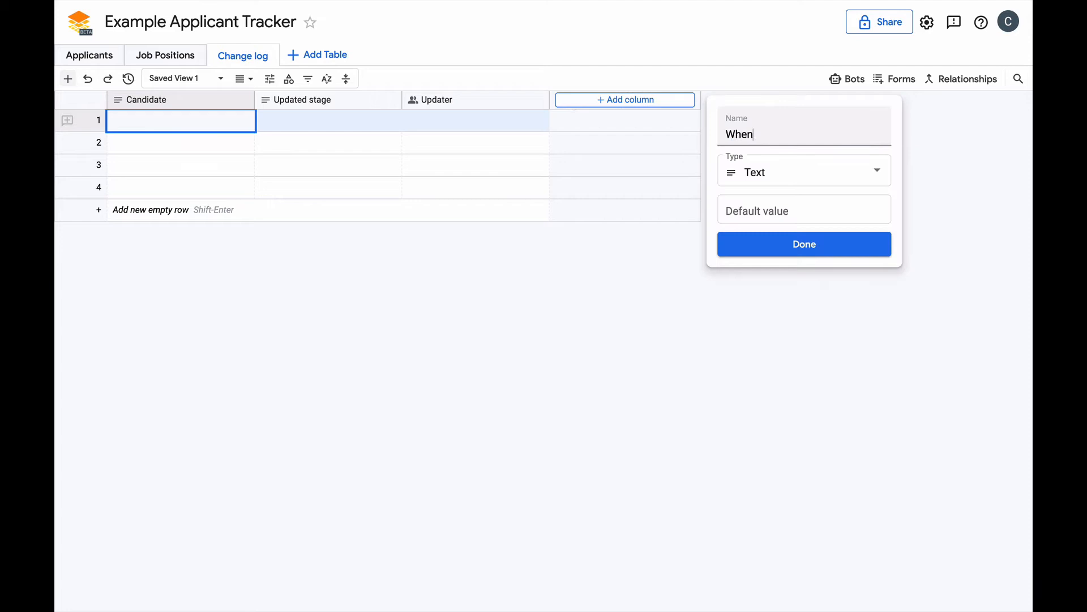
pyautogui.click(804, 173)
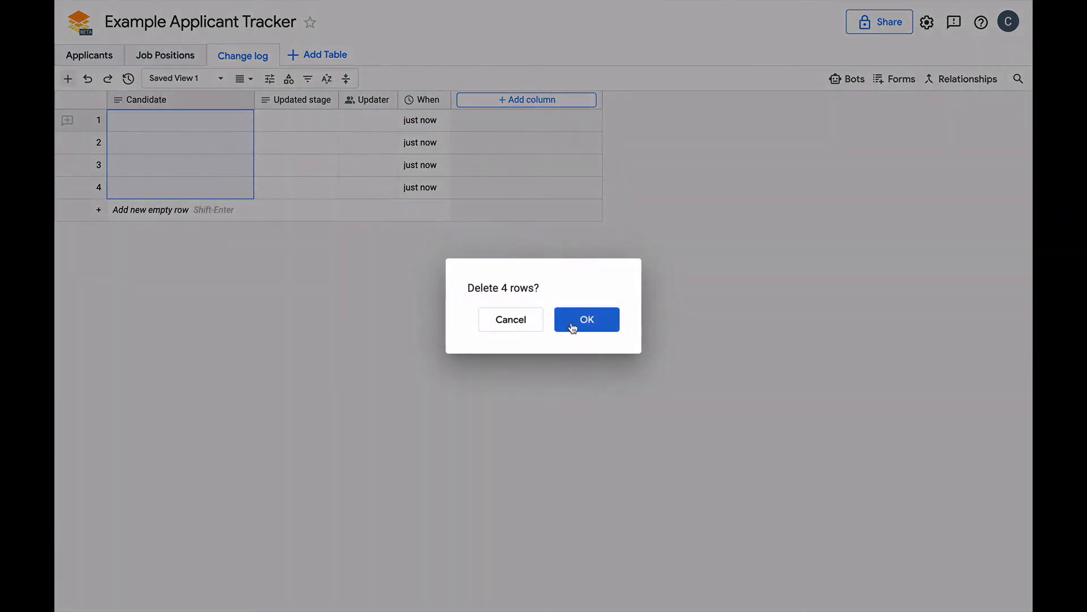
pyautogui.click(585, 320)
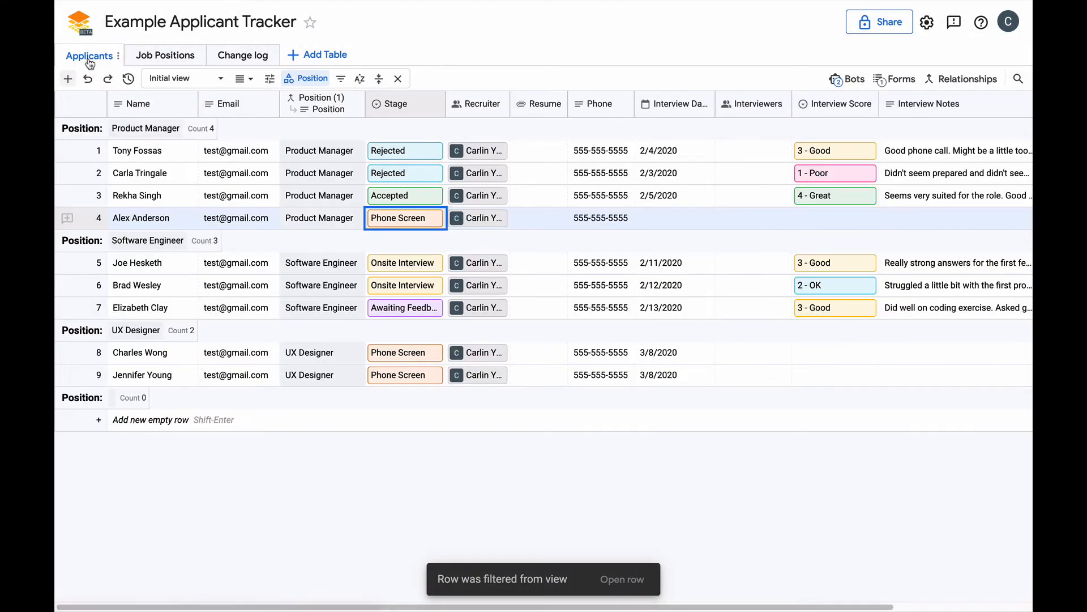
# Create a Change logger bot that adds a row to Change log, with Candidate as a template value
pyautogui.click(847, 78)
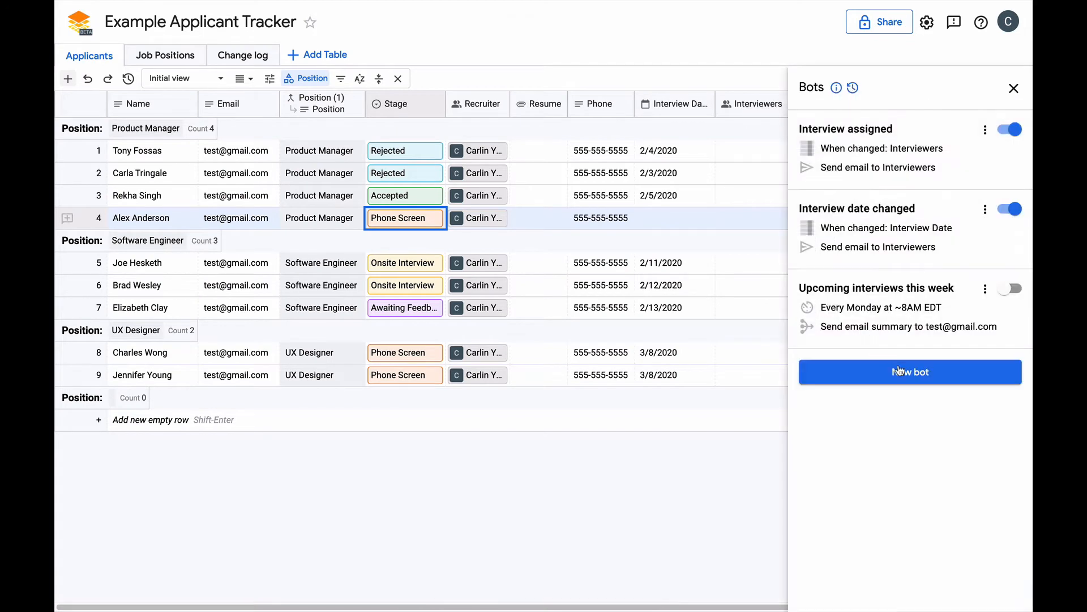
pyautogui.click(909, 372)
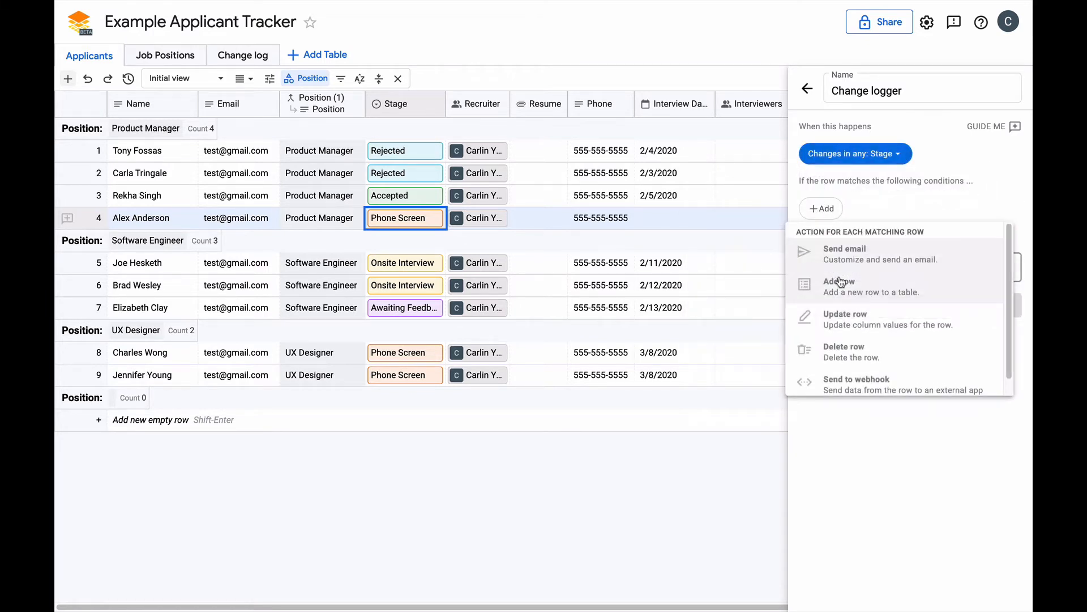
pyautogui.click(839, 281)
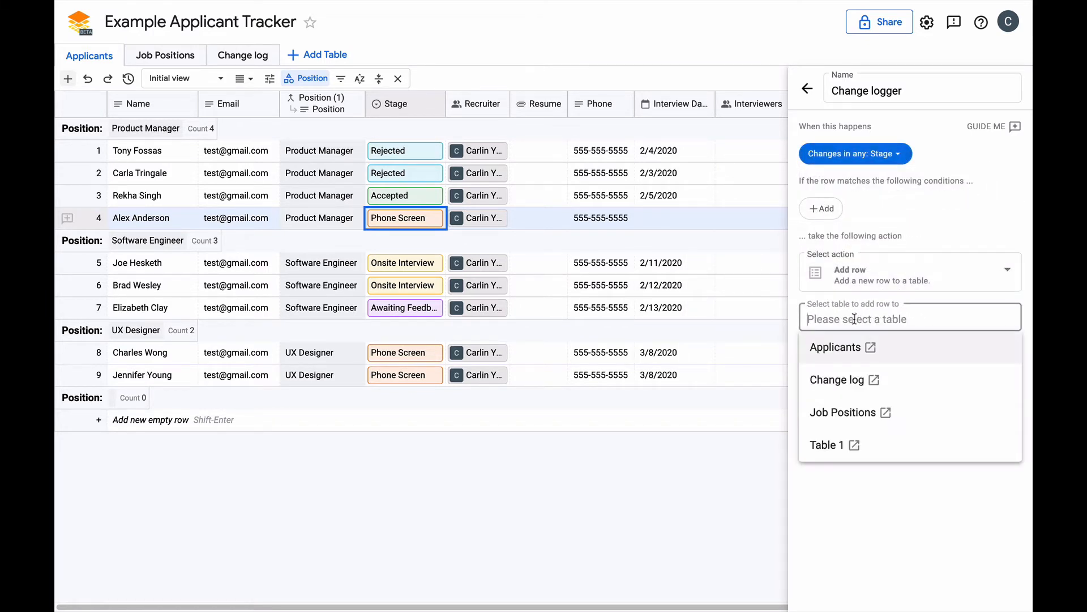
pyautogui.click(840, 379)
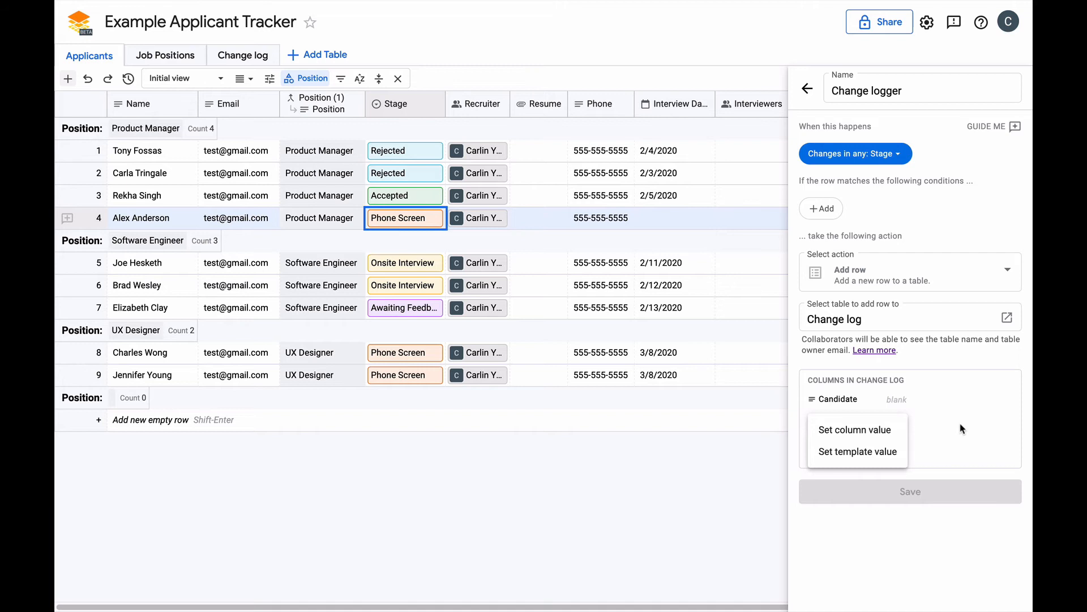
pyautogui.click(858, 452)
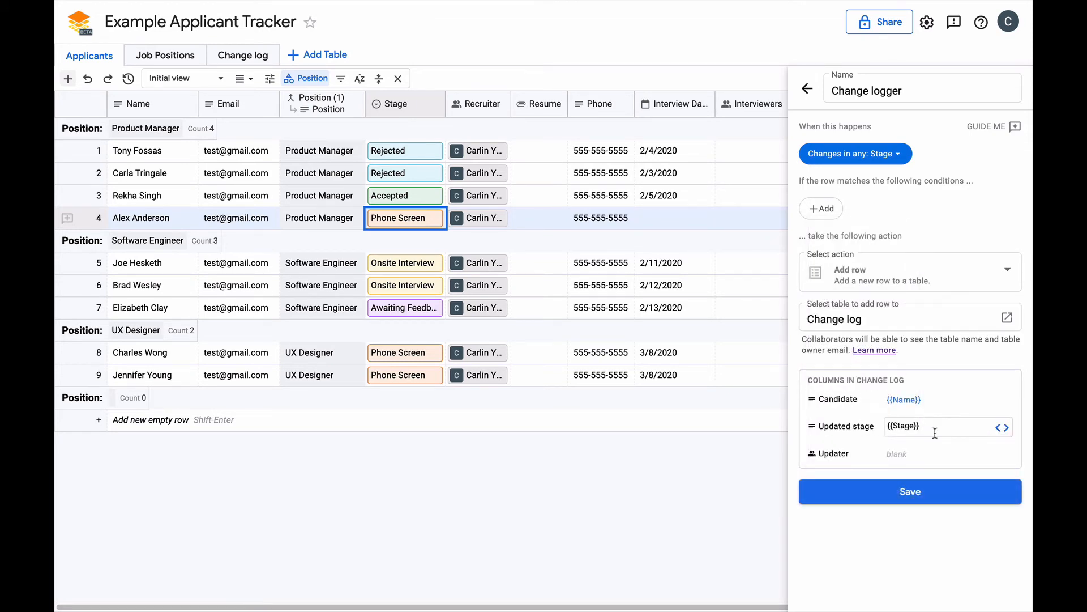
# Fill Updater with the Updater Email variable and save the Change logger bot
pyautogui.click(944, 453)
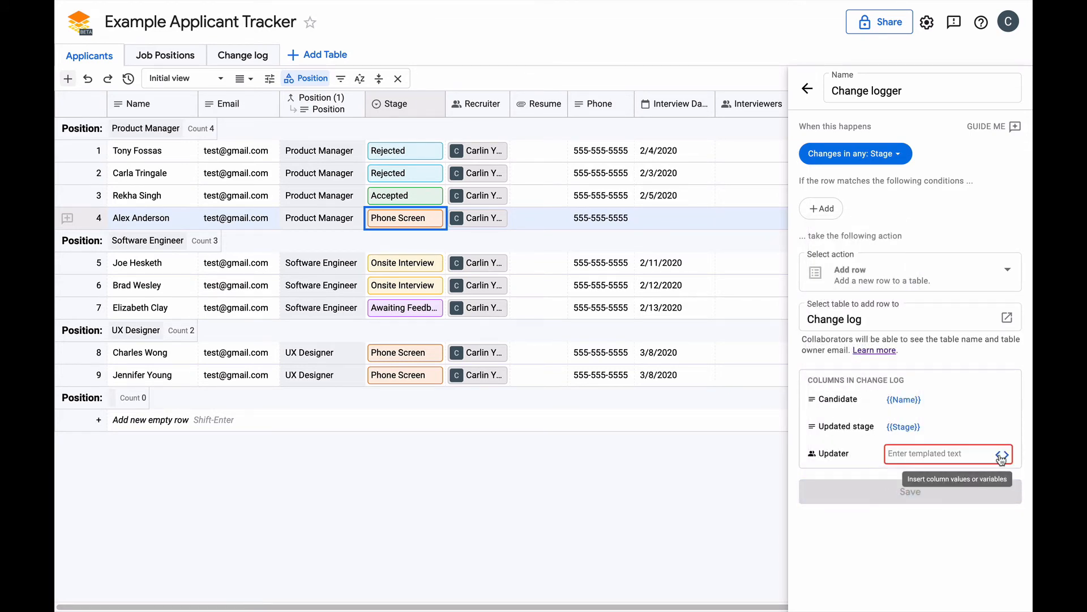
pyautogui.click(1003, 453)
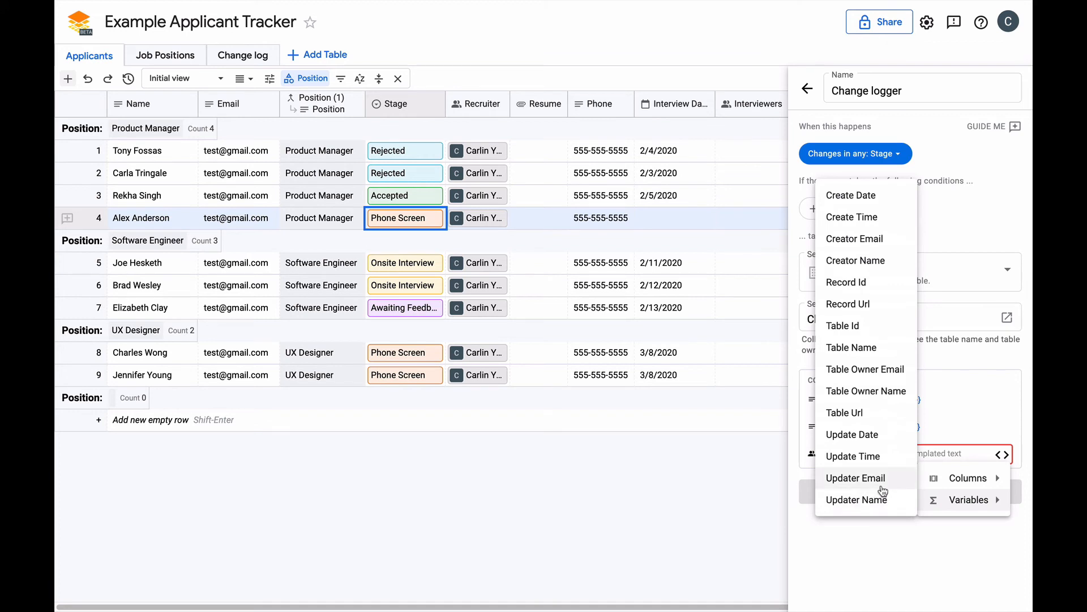
pyautogui.click(855, 477)
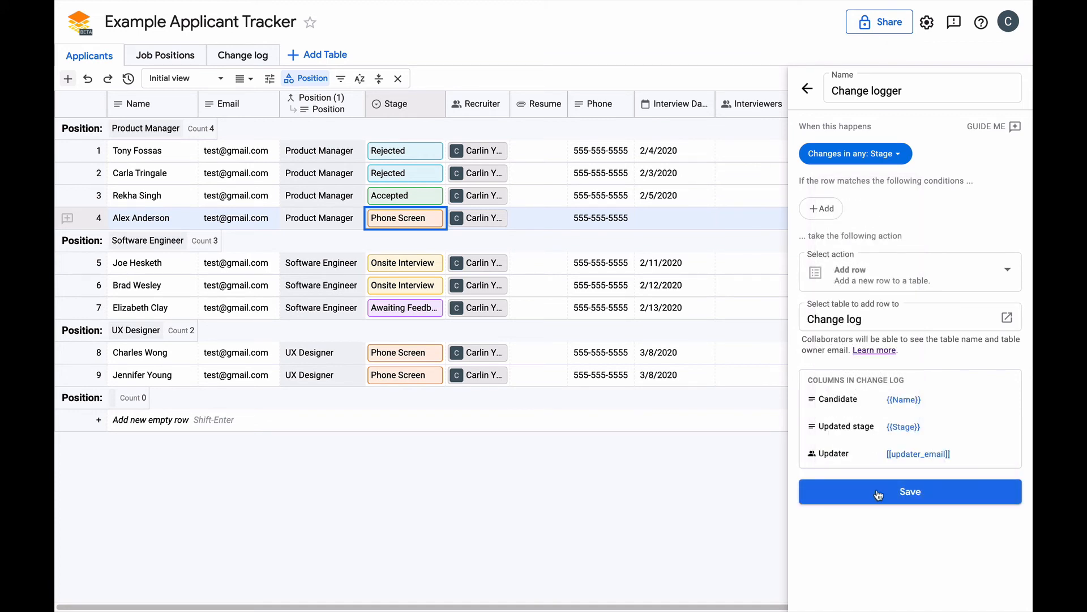
pyautogui.click(910, 491)
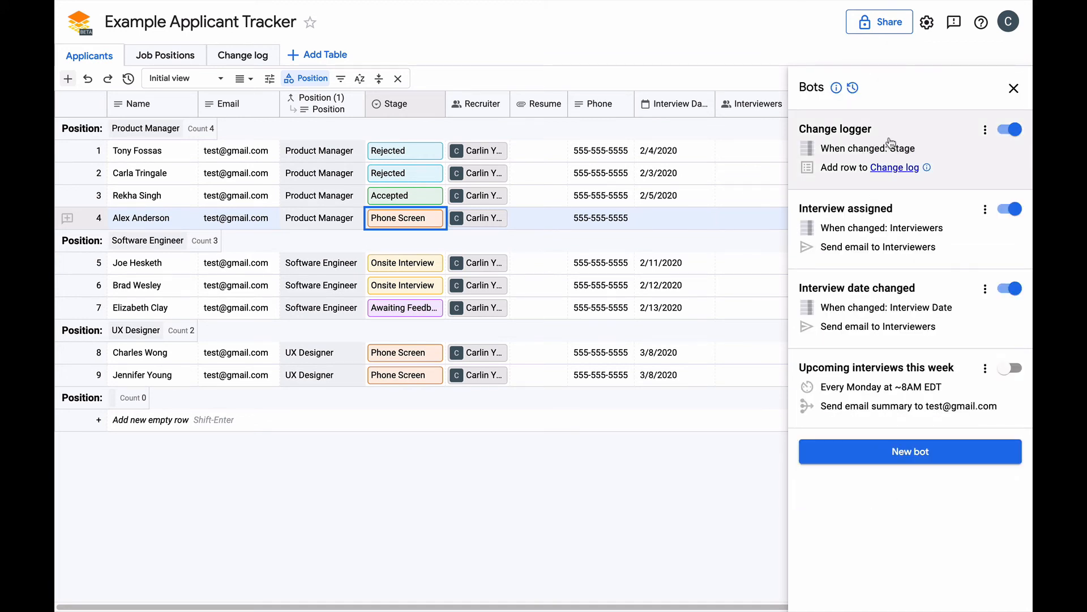
pyautogui.click(1013, 88)
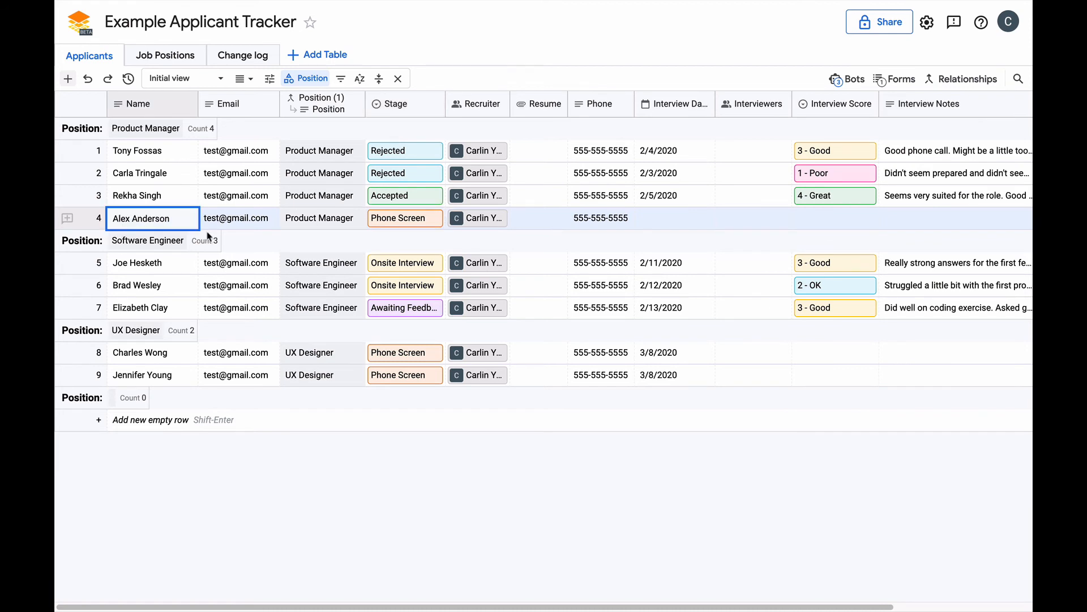
pyautogui.click(405, 218)
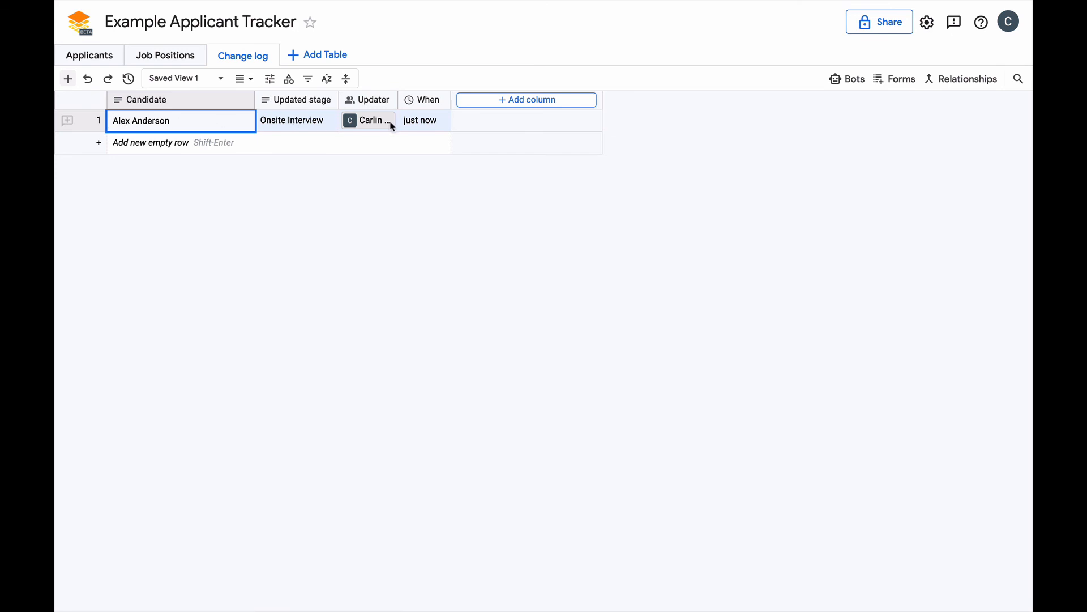
pyautogui.moveTo(87, 54)
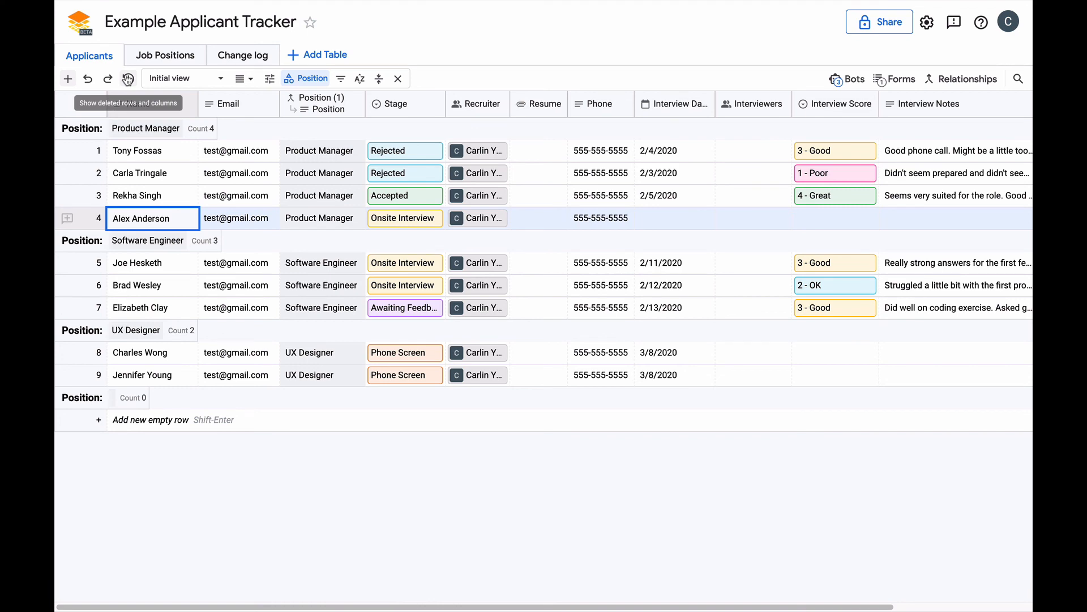
pyautogui.click(128, 79)
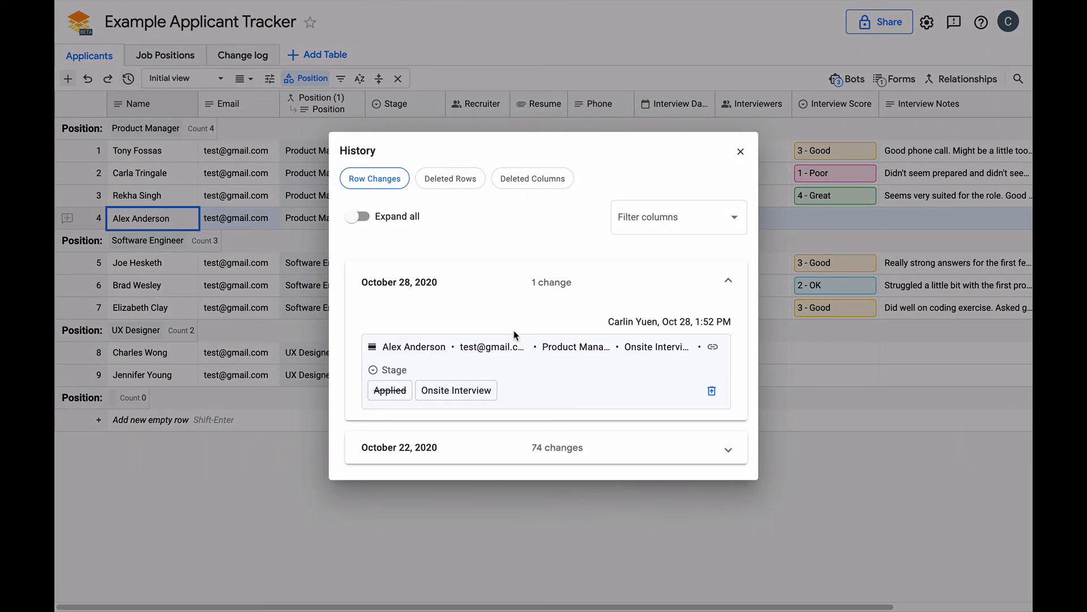